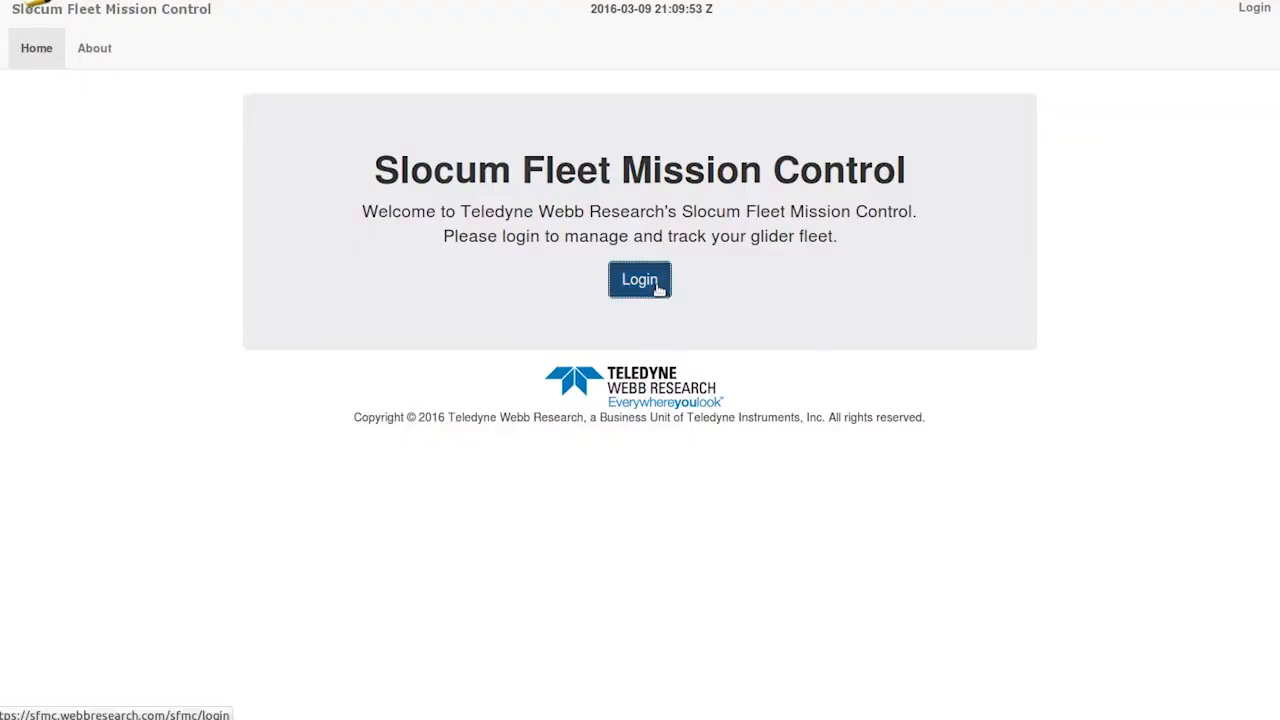
Sign in with username and password from the welcome page's Login Form.
{"action": "left_click", "coordinate": [640, 280]}
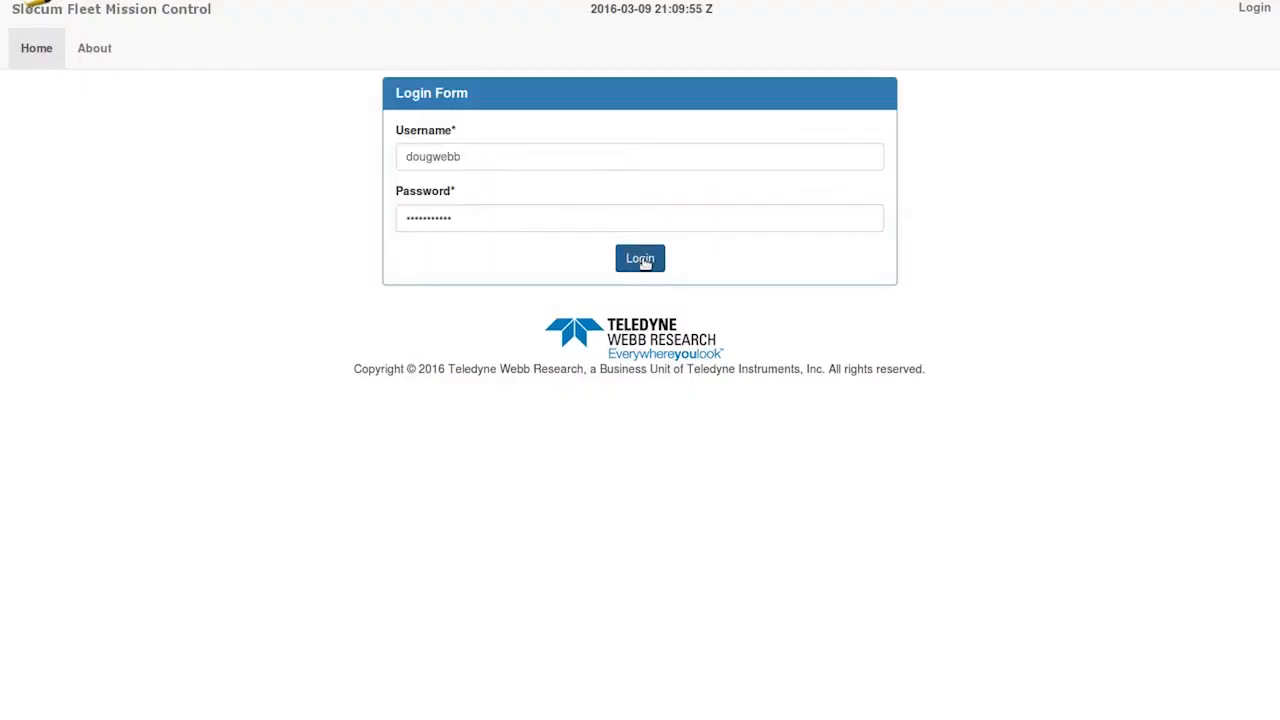
{"action": "left_click", "coordinate": [640, 258]}
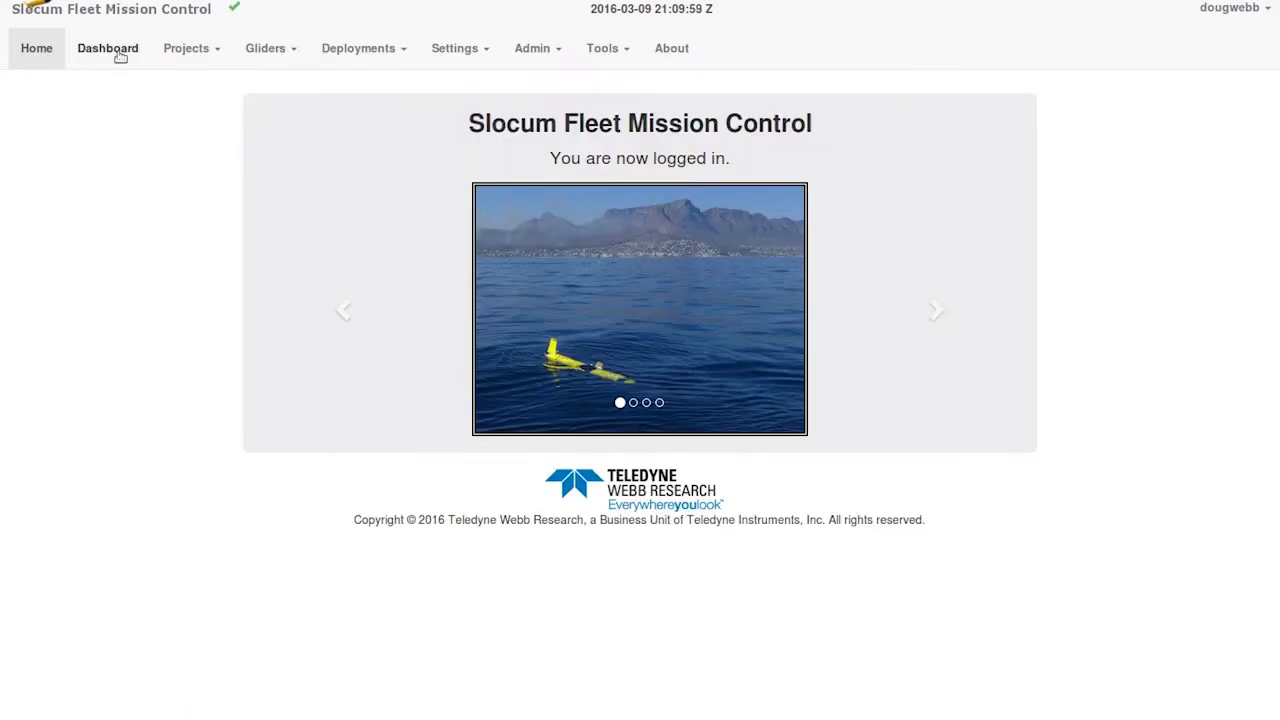
Show the dashboard map with the Global Ocean Currents + Salinity layer and the leak-detect alert form.
{"action": "left_click", "coordinate": [108, 48]}
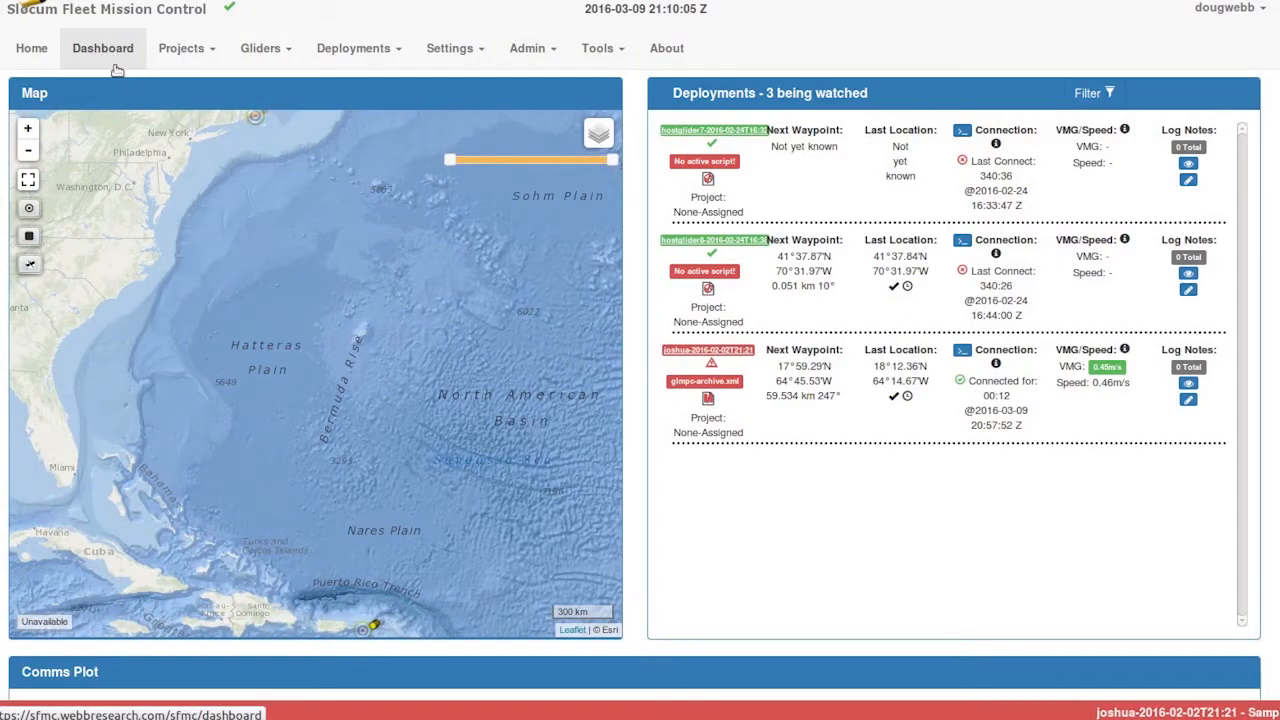
{"action": "left_click", "coordinate": [598, 132]}
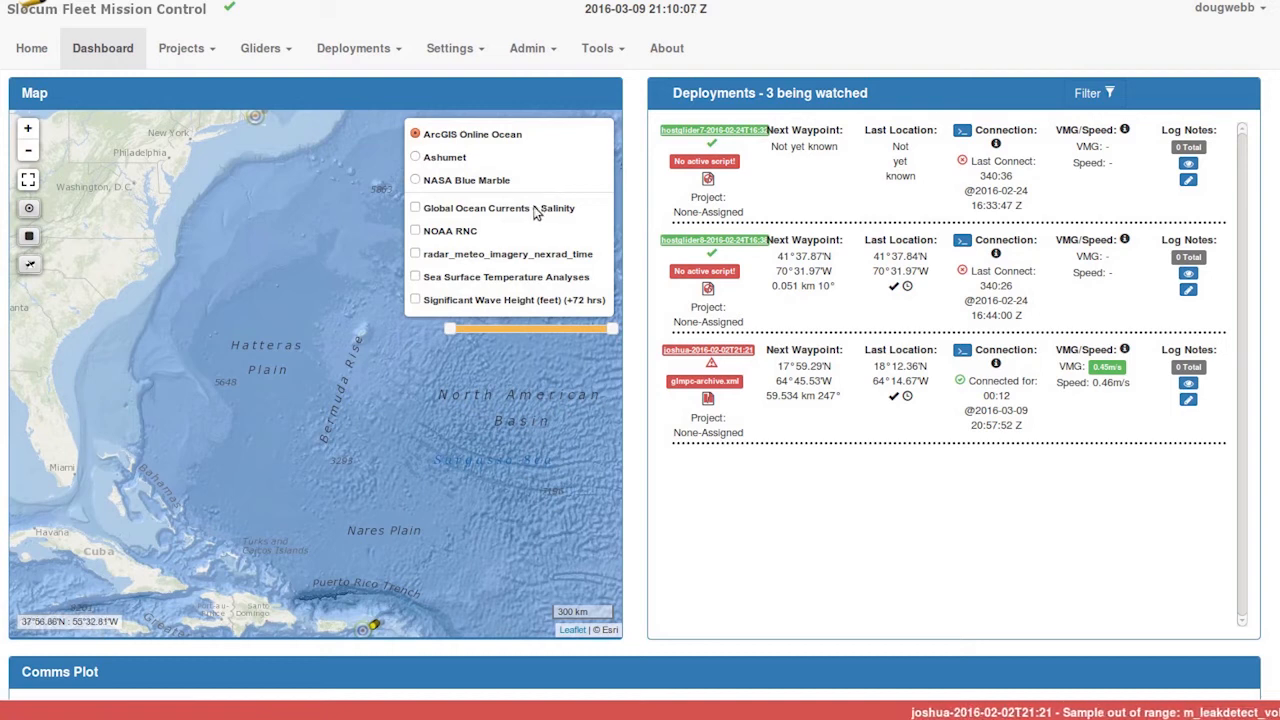
{"action": "left_click", "coordinate": [416, 206]}
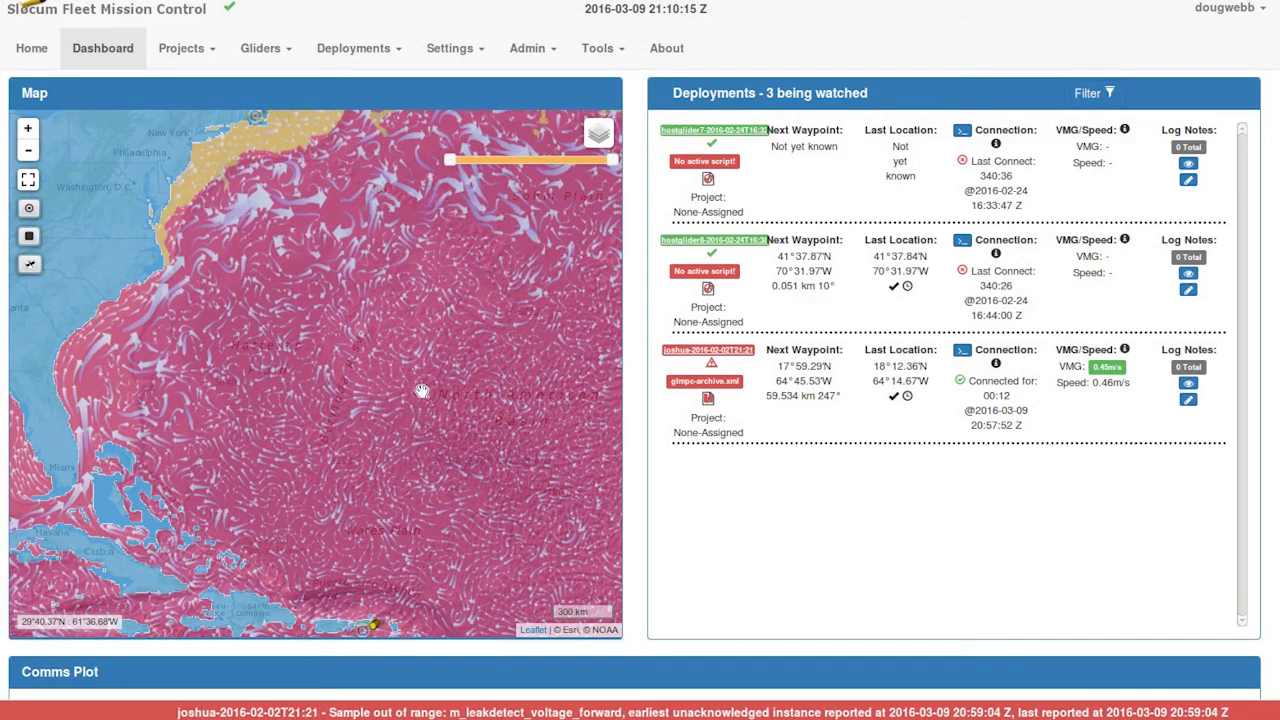
{"action": "left_click", "coordinate": [598, 134]}
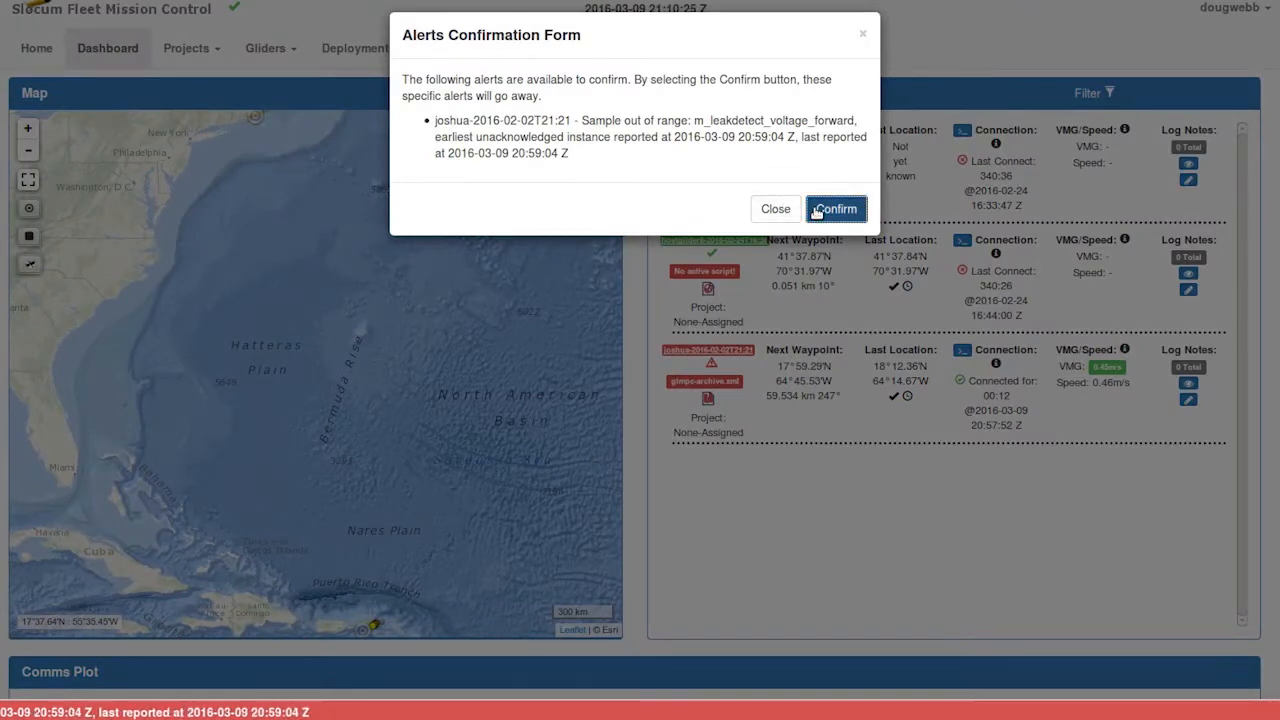
Confirm the leak-detect voltage alert, add Significant Wave Height, and zoom to joshua's track near St. Croix.
{"action": "left_click", "coordinate": [836, 210]}
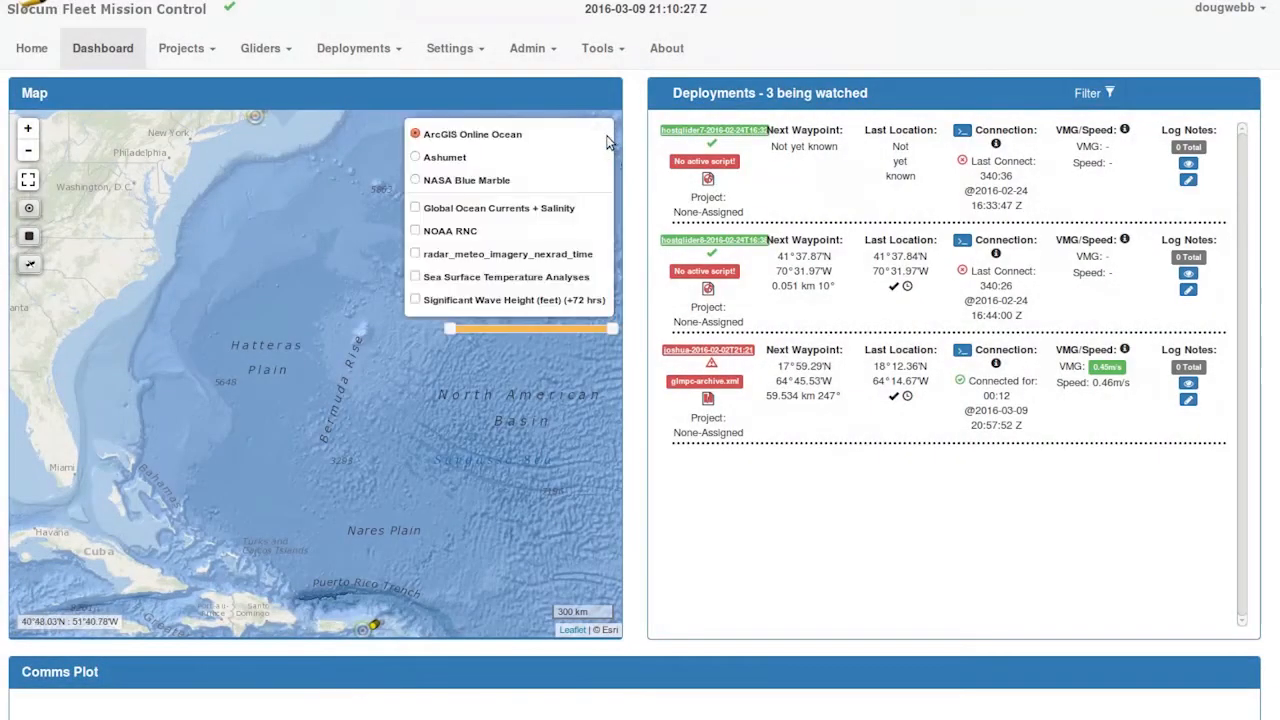
{"action": "left_click", "coordinate": [416, 300]}
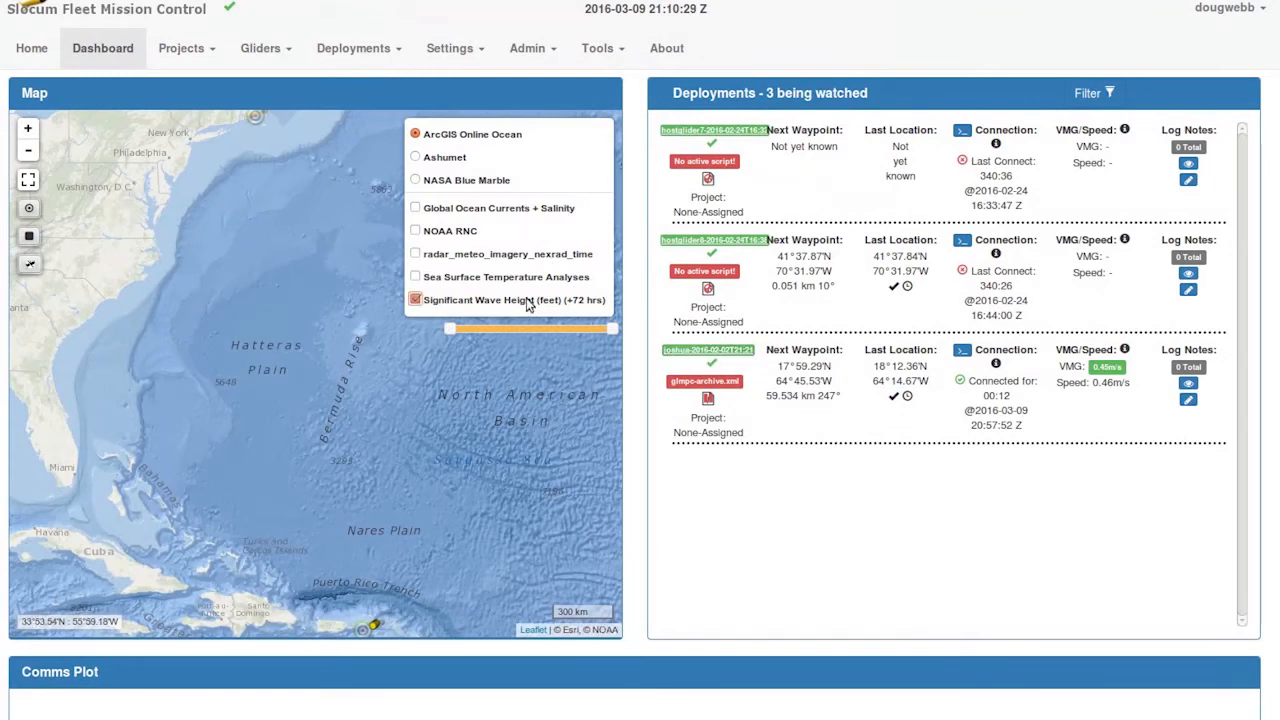
{"action": "left_click", "coordinate": [416, 300]}
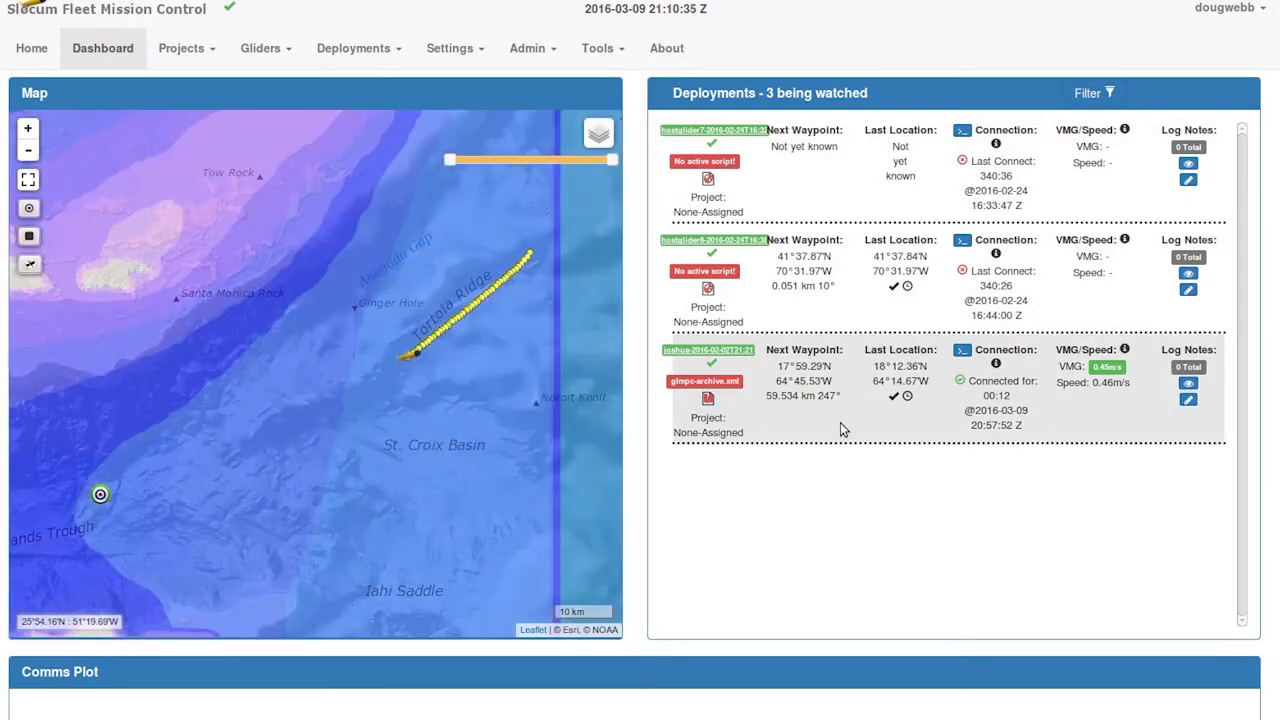
{"action": "left_click", "coordinate": [598, 132]}
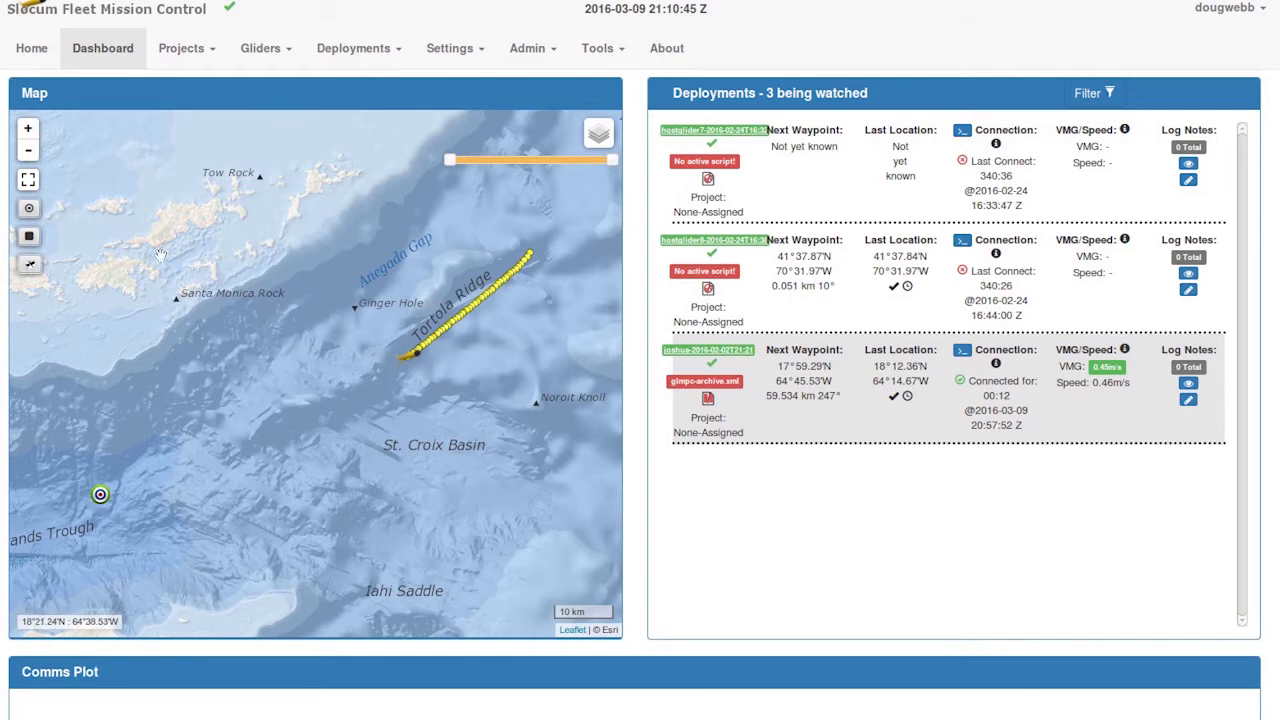
{"action": "left_click", "coordinate": [28, 128]}
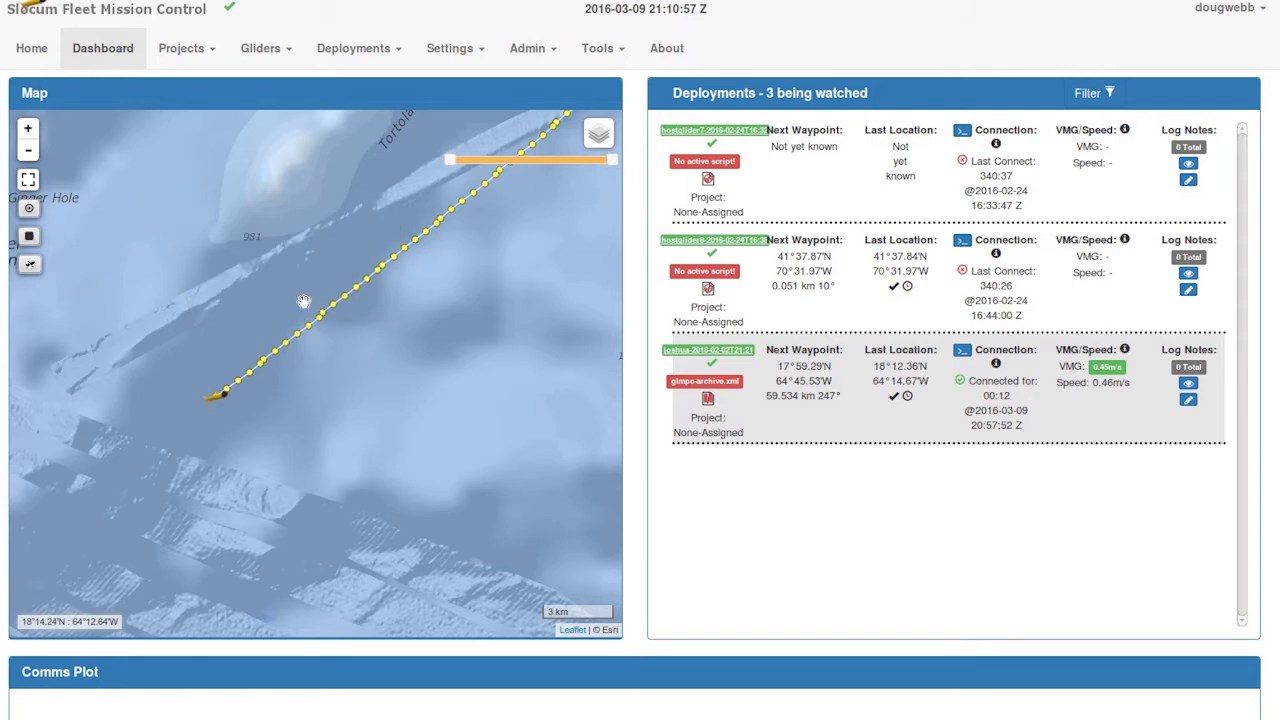
{"action": "mouse_move", "coordinate": [358, 86]}
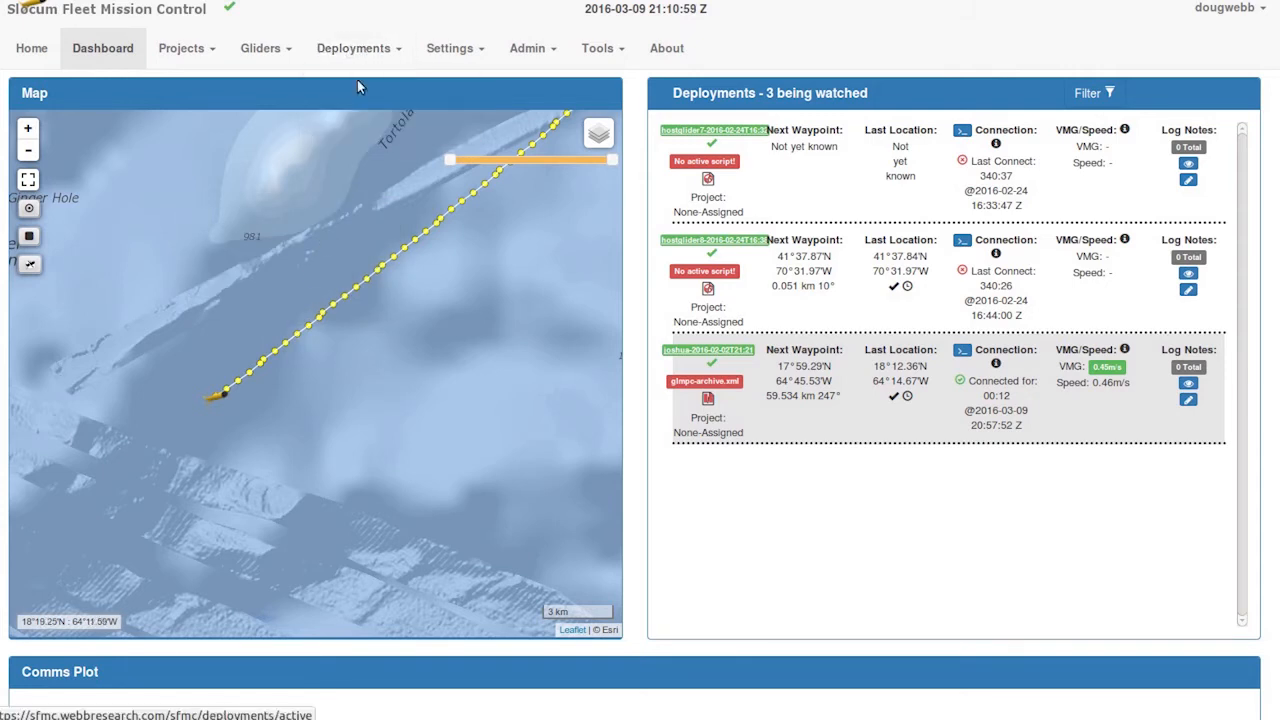
From Deployments, view joshua-2016-02-02T21:21 and scroll to its Surfacings table.
{"action": "left_click", "coordinate": [352, 48]}
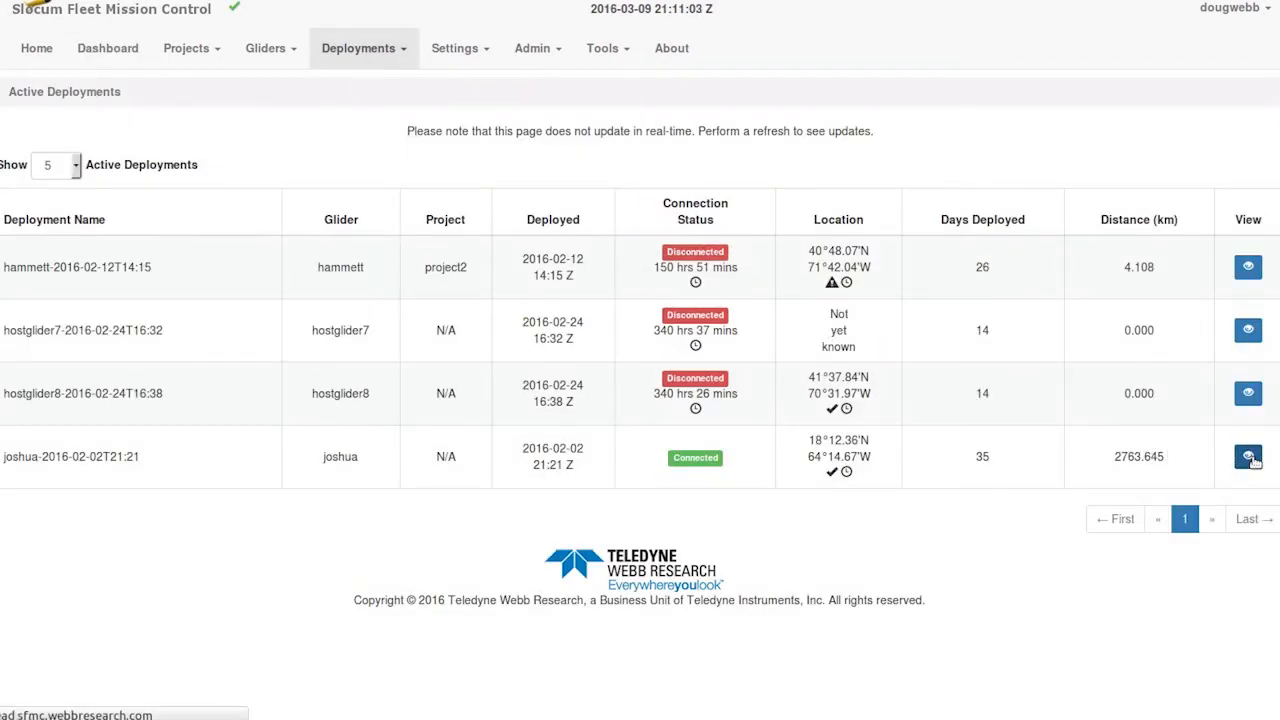
{"action": "left_click", "coordinate": [1248, 456]}
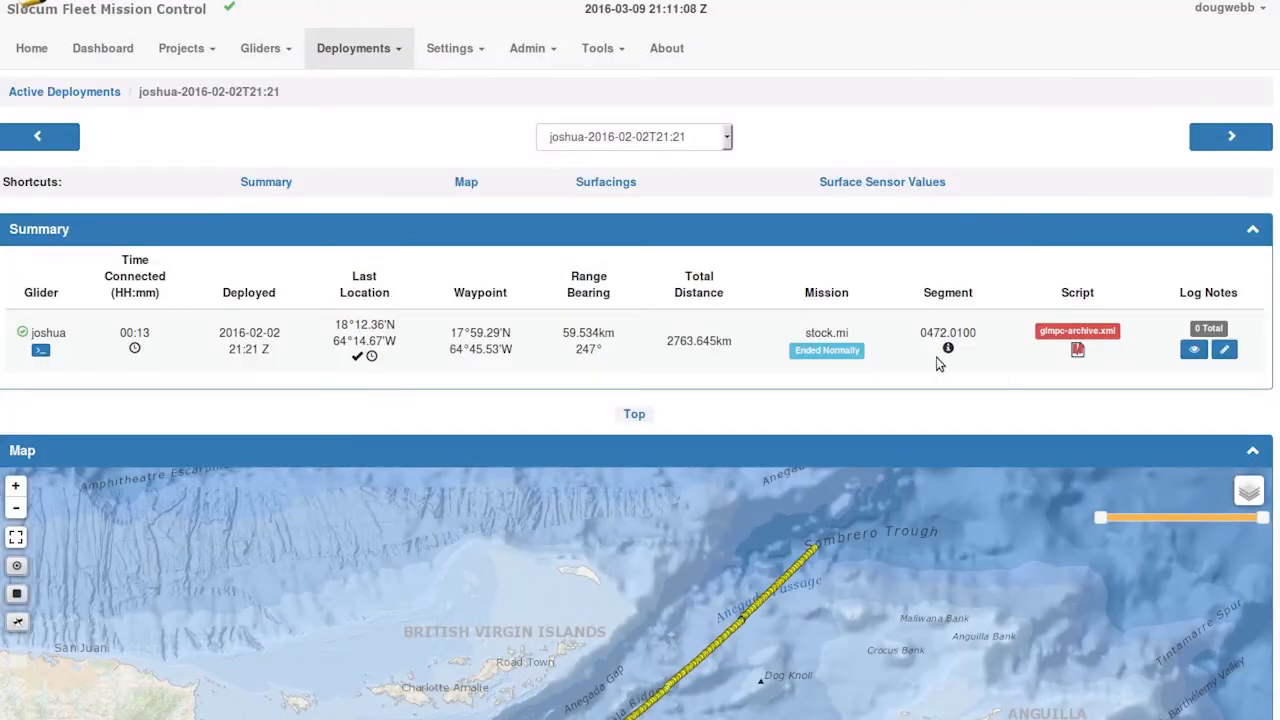
{"action": "scroll", "scroll_direction": "down", "scroll_amount": 3}
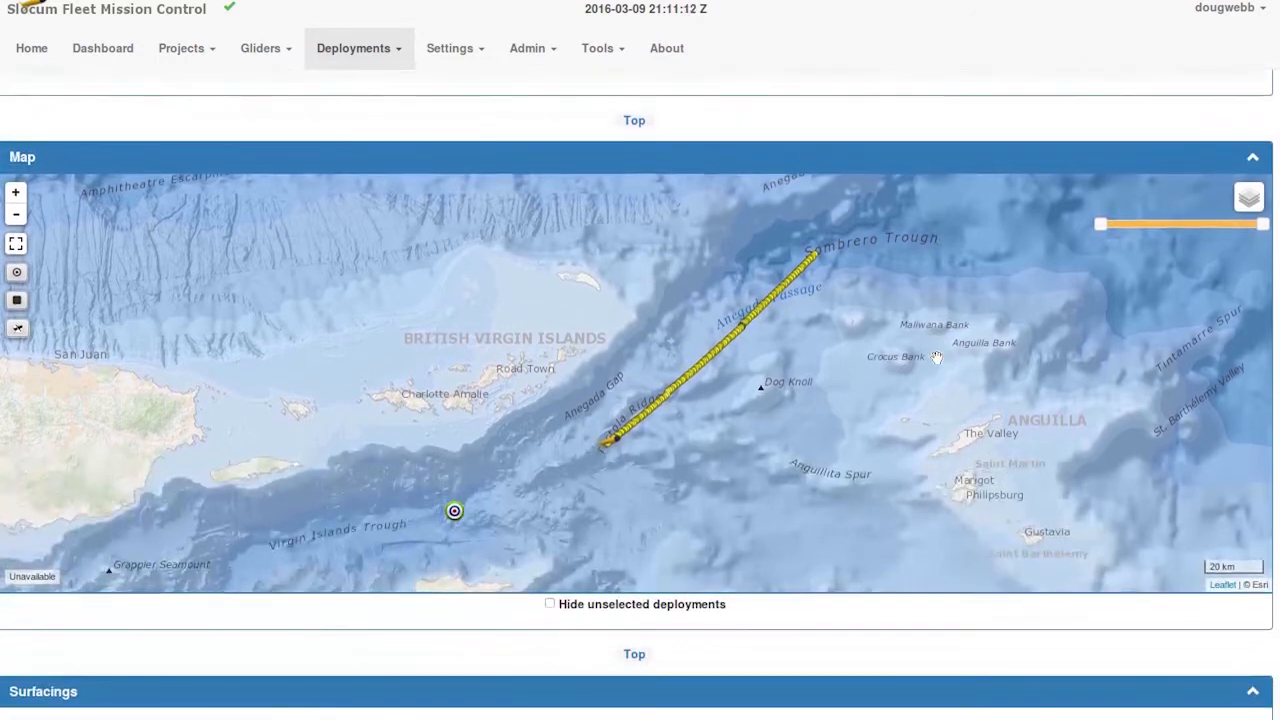
{"action": "scroll", "scroll_direction": "down", "scroll_amount": 3}
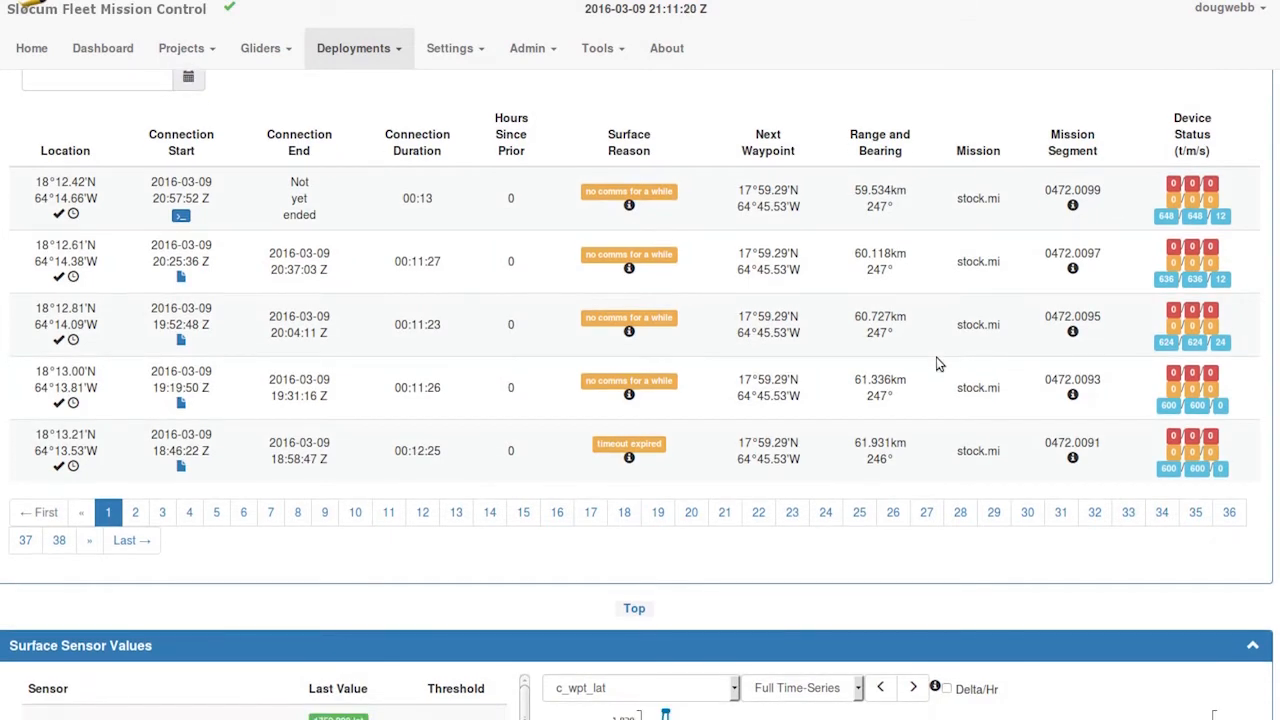
Plot m_tot_num_inflections with Delta/Hr toggled on and off, then choose another sensor to plot.
{"action": "scroll", "scroll_direction": "down", "scroll_amount": 3}
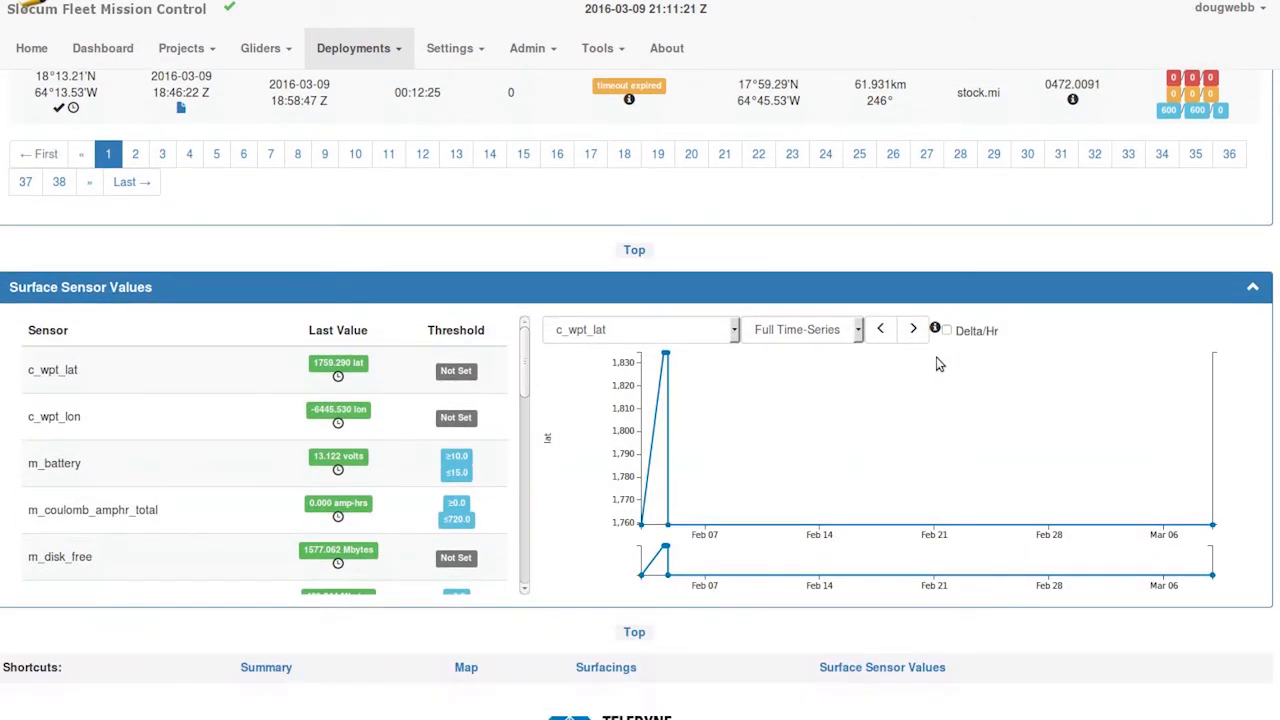
{"action": "scroll", "scroll_direction": "down", "scroll_amount": 3}
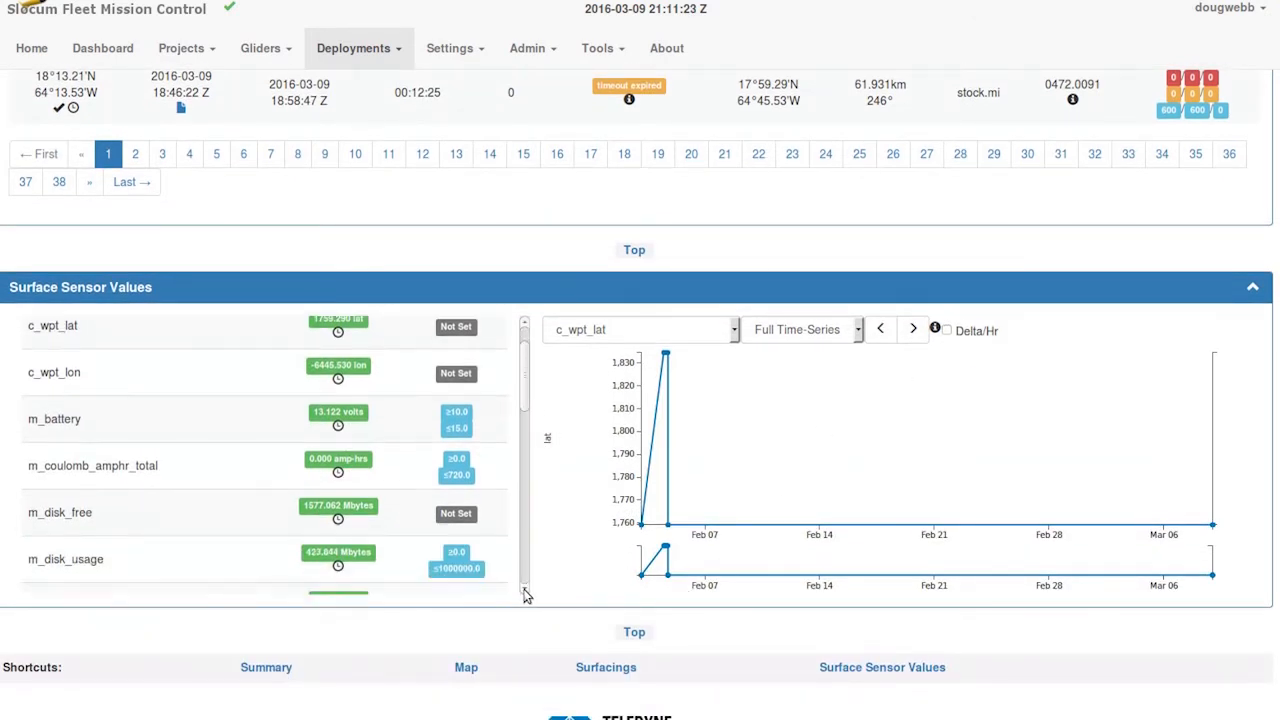
{"action": "scroll", "scroll_direction": "down", "scroll_amount": 3}
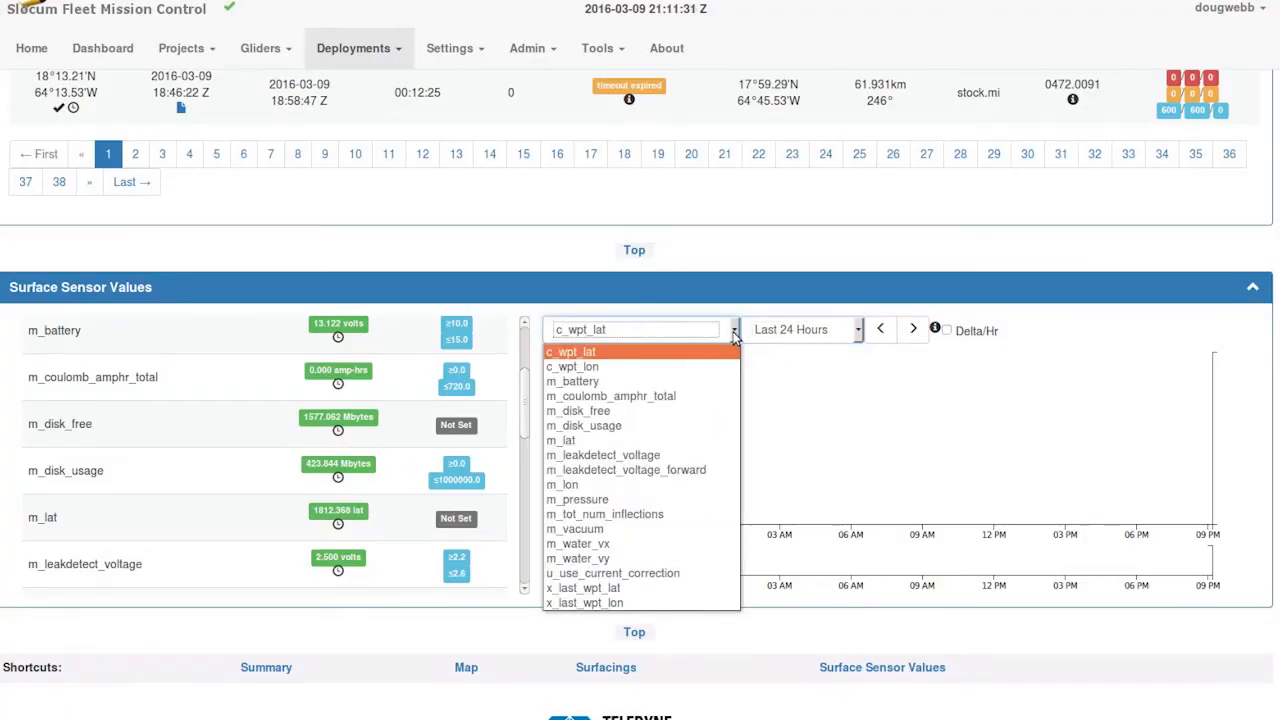
{"action": "mouse_move", "coordinate": [576, 500]}
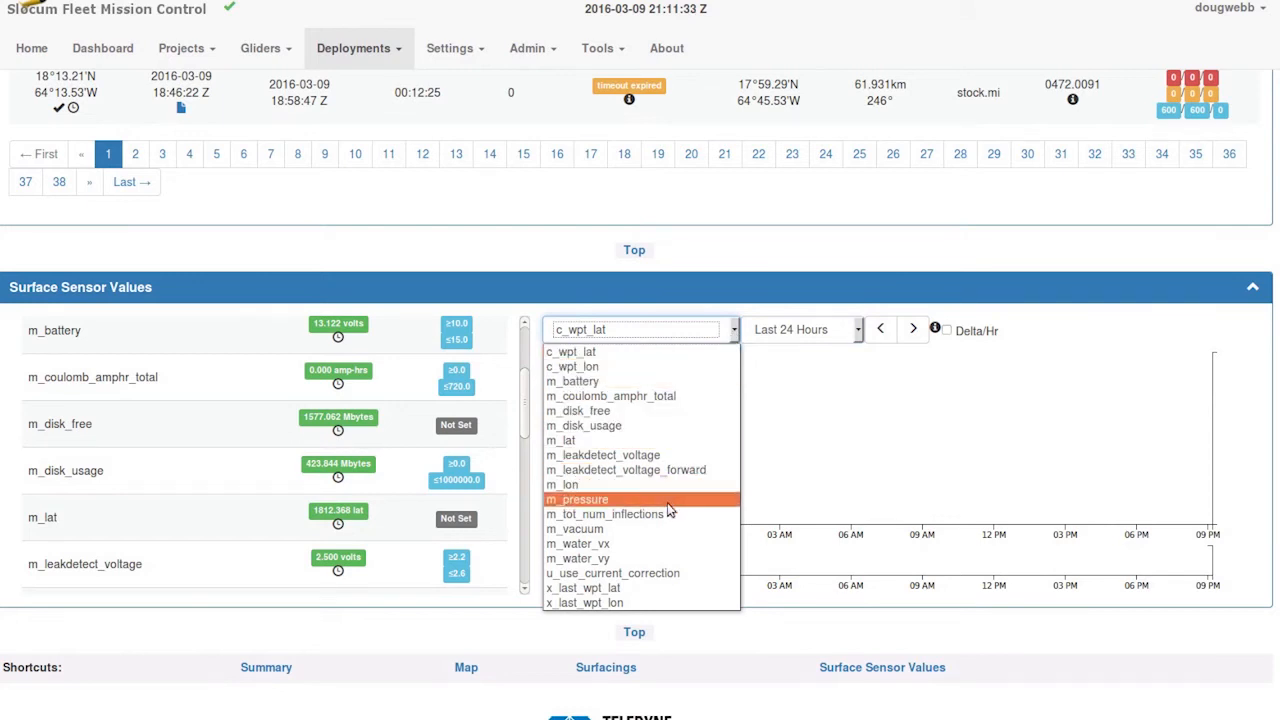
{"action": "left_click", "coordinate": [604, 514]}
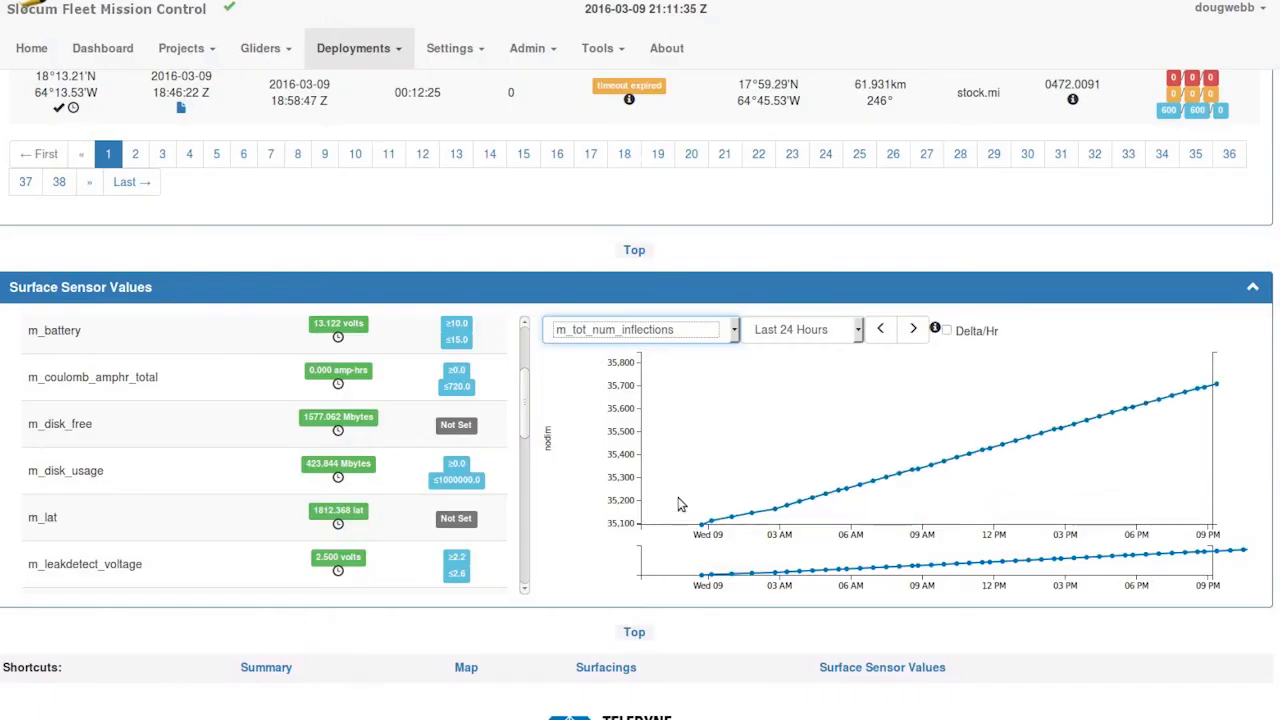
{"action": "left_click", "coordinate": [944, 330]}
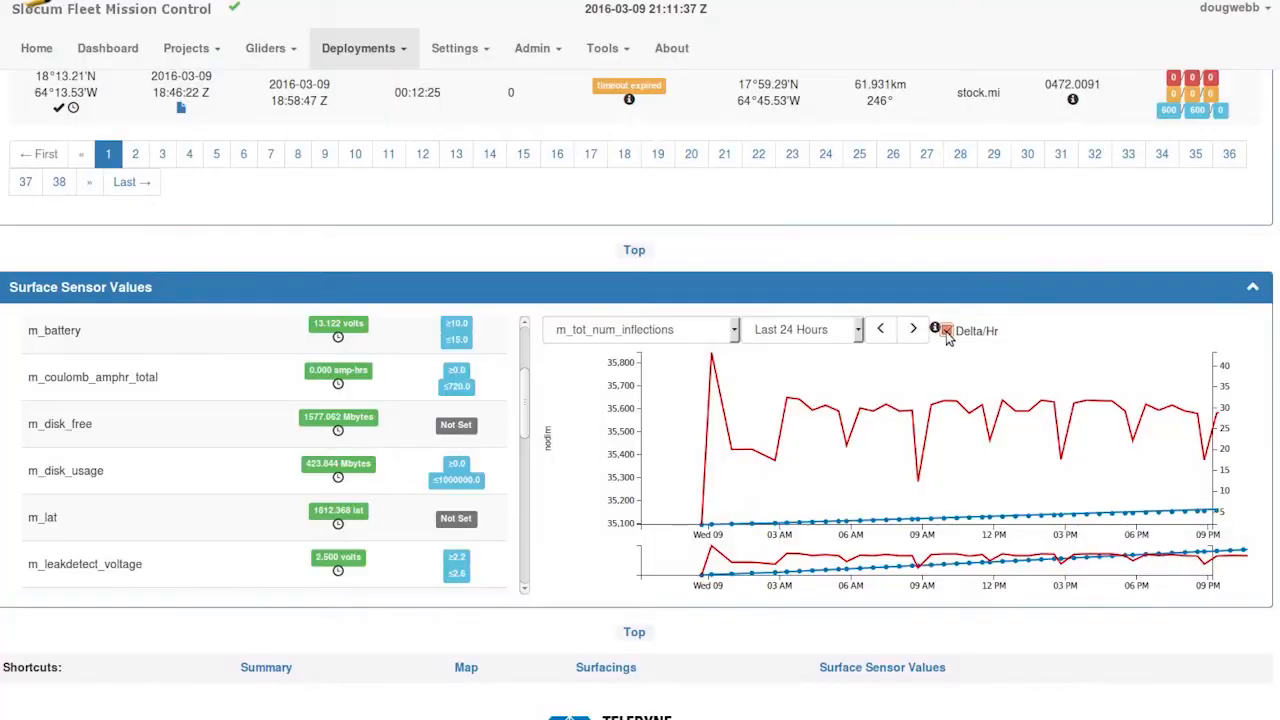
{"action": "left_click", "coordinate": [944, 330]}
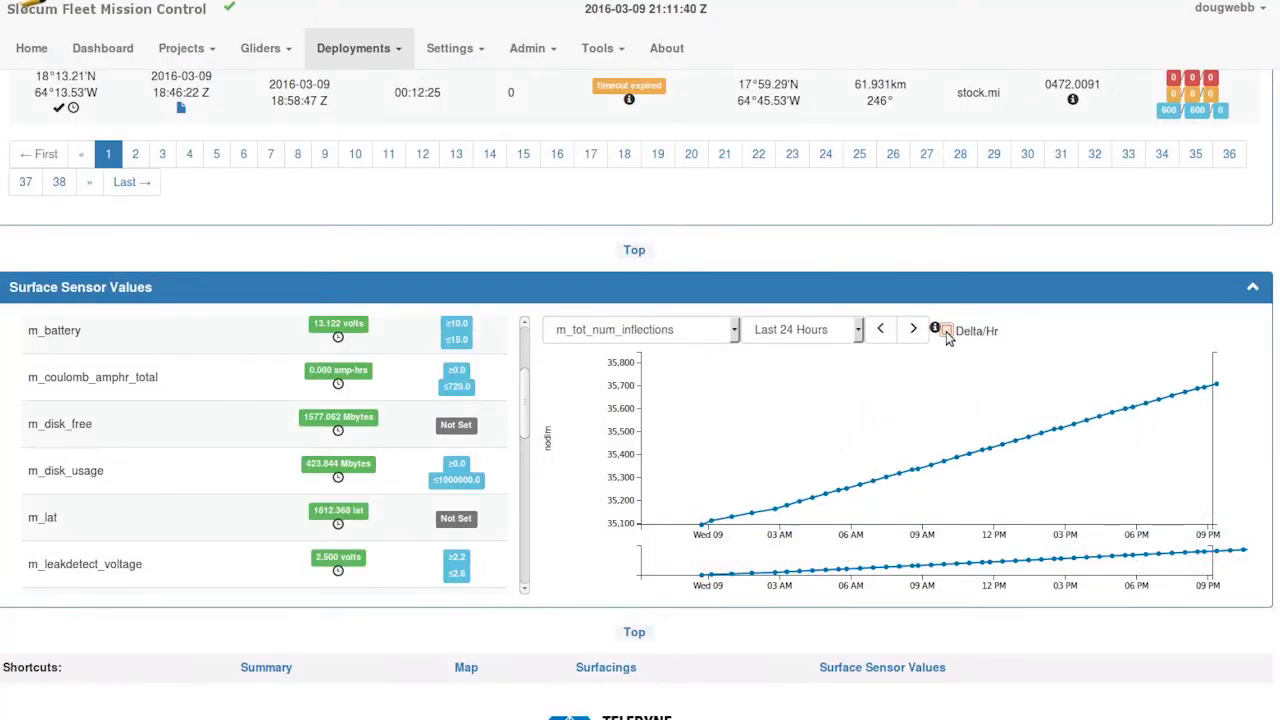
{"action": "mouse_move", "coordinate": [758, 338]}
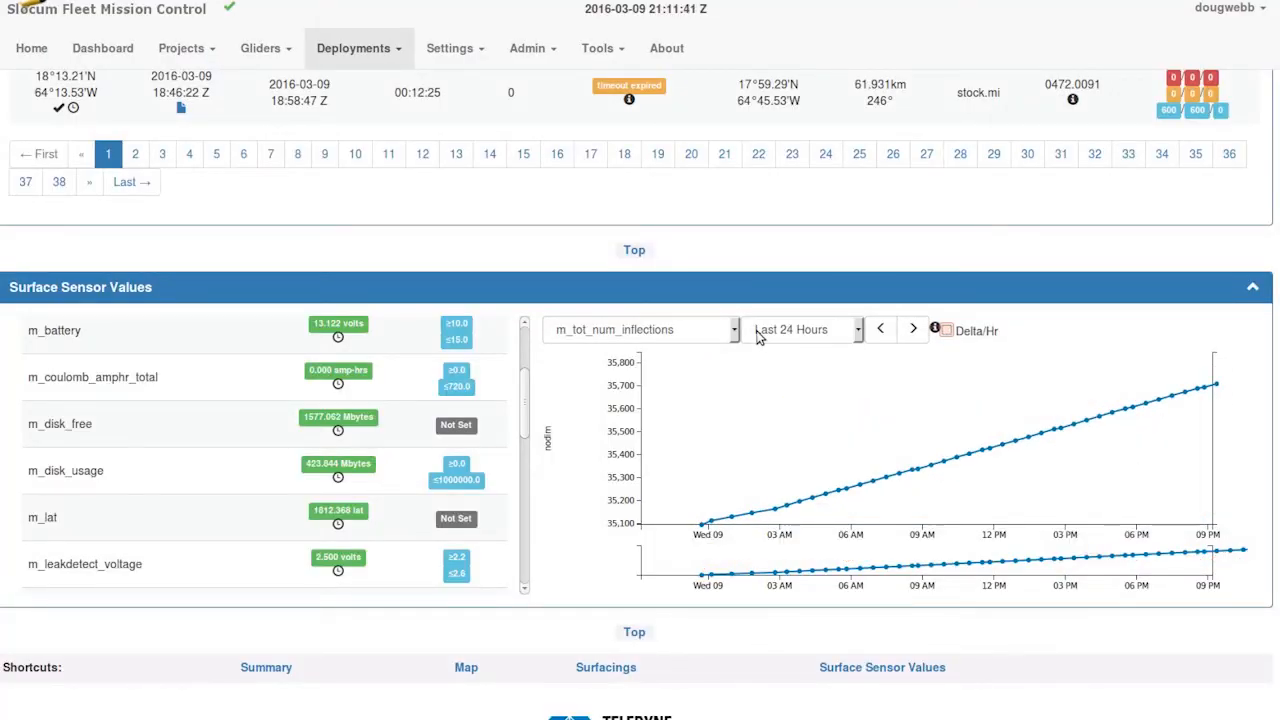
{"action": "left_click", "coordinate": [640, 328]}
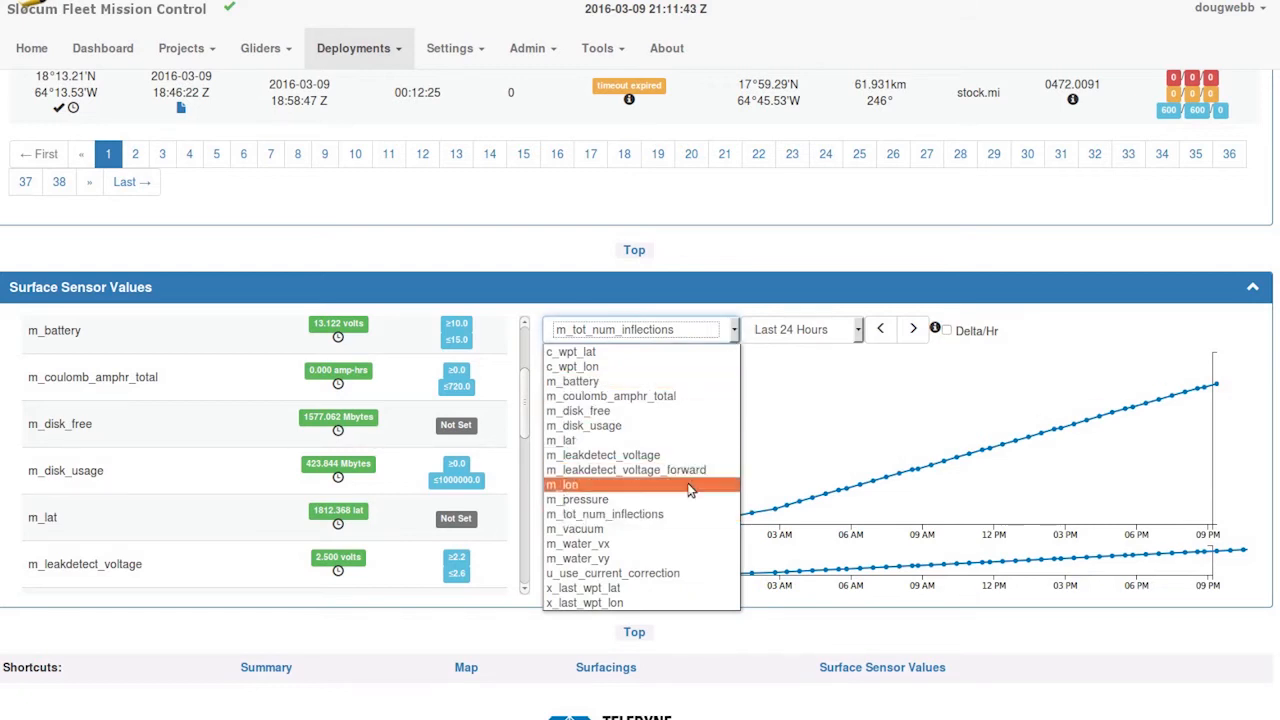
{"action": "left_click", "coordinate": [576, 544]}
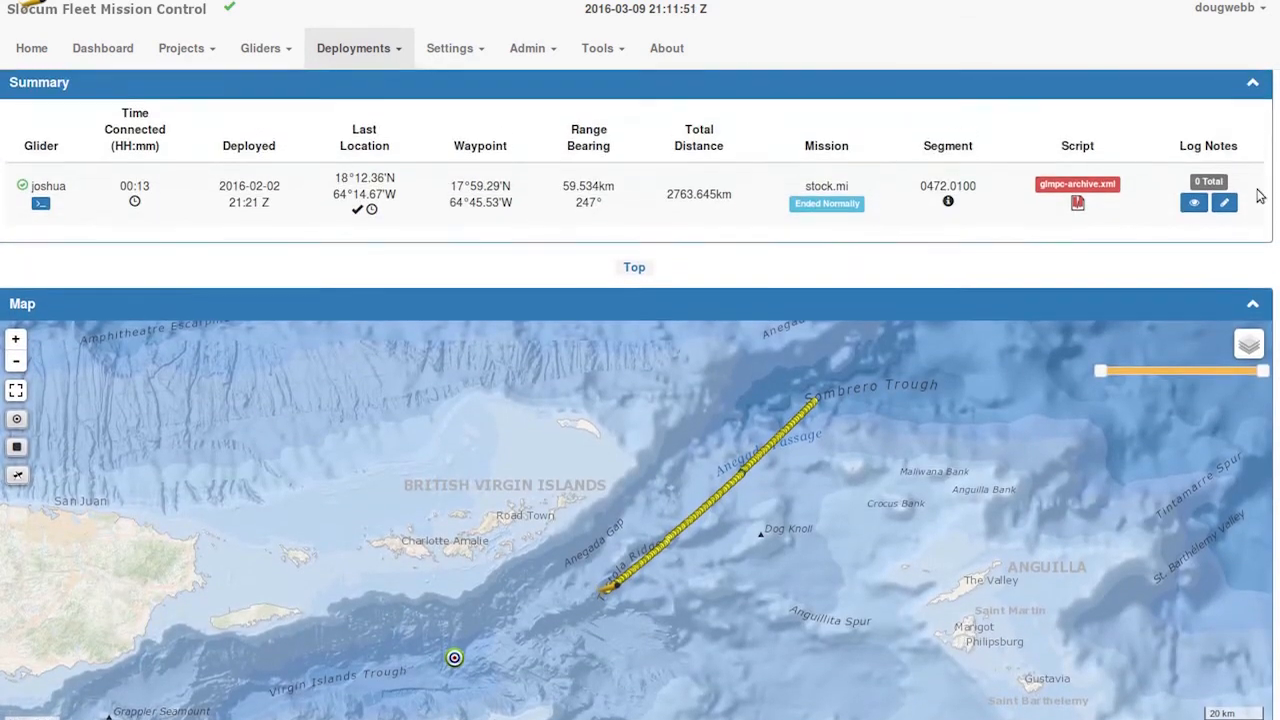
In joshua's terminal, send 'why?' for the abort history and 'run stock' to start the stock mission.
{"action": "left_click", "coordinate": [40, 204]}
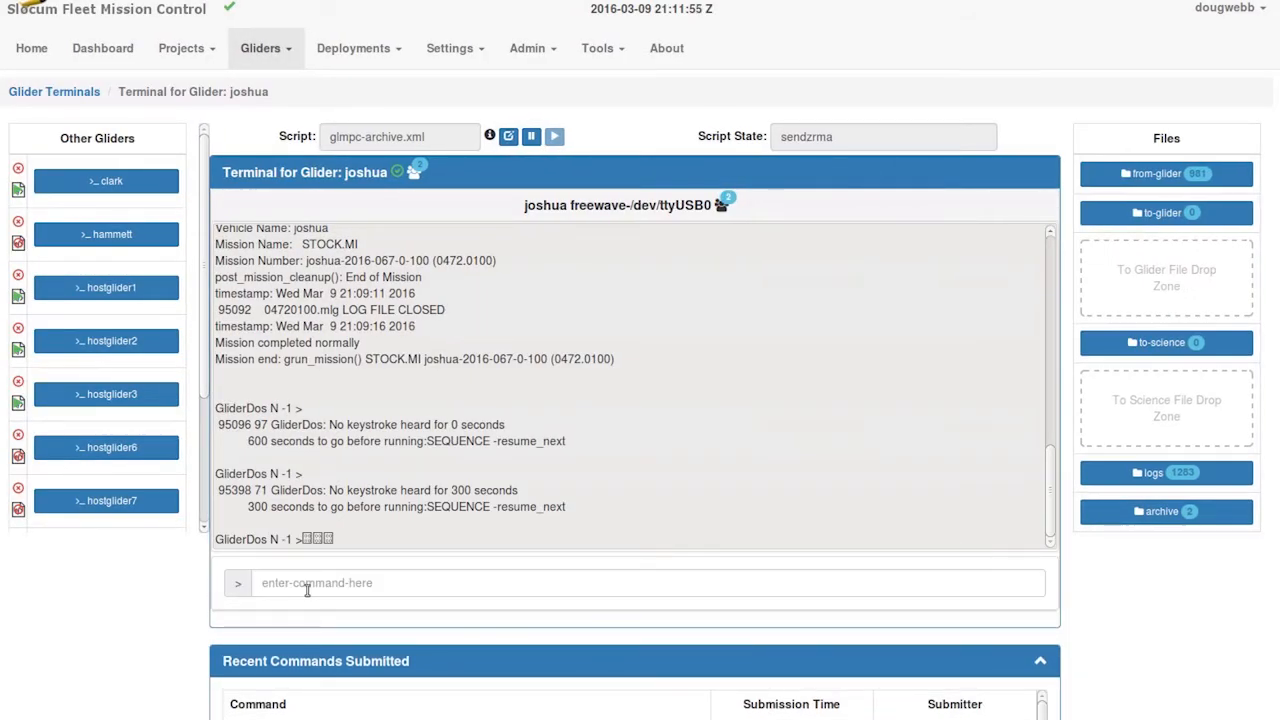
{"action": "type", "text": "w"}
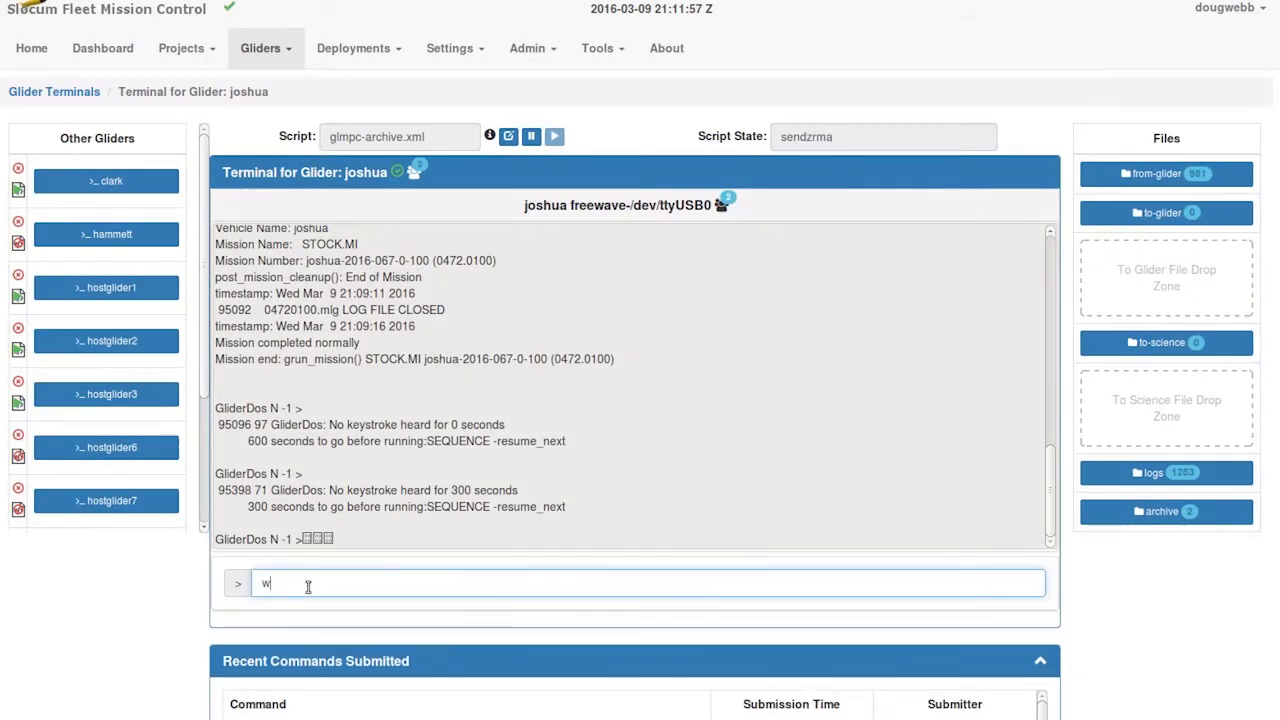
{"action": "key", "text": "Return"}
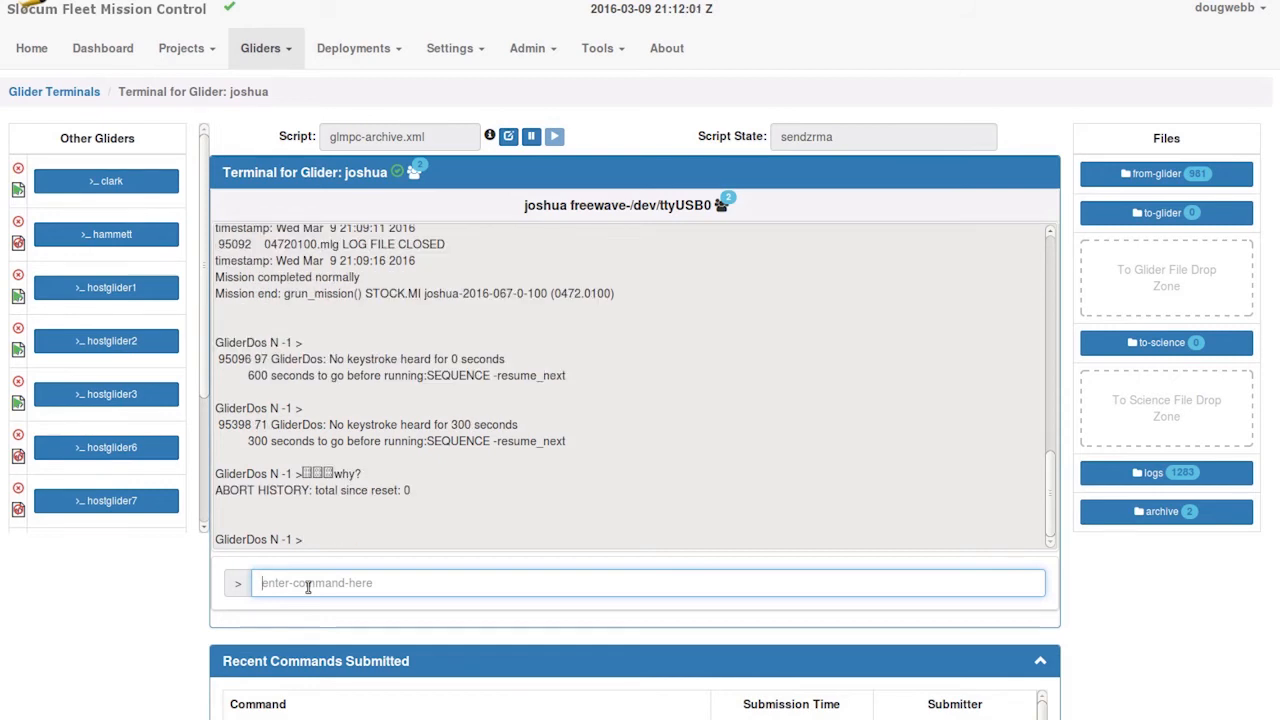
{"action": "type", "text": "run stock"}
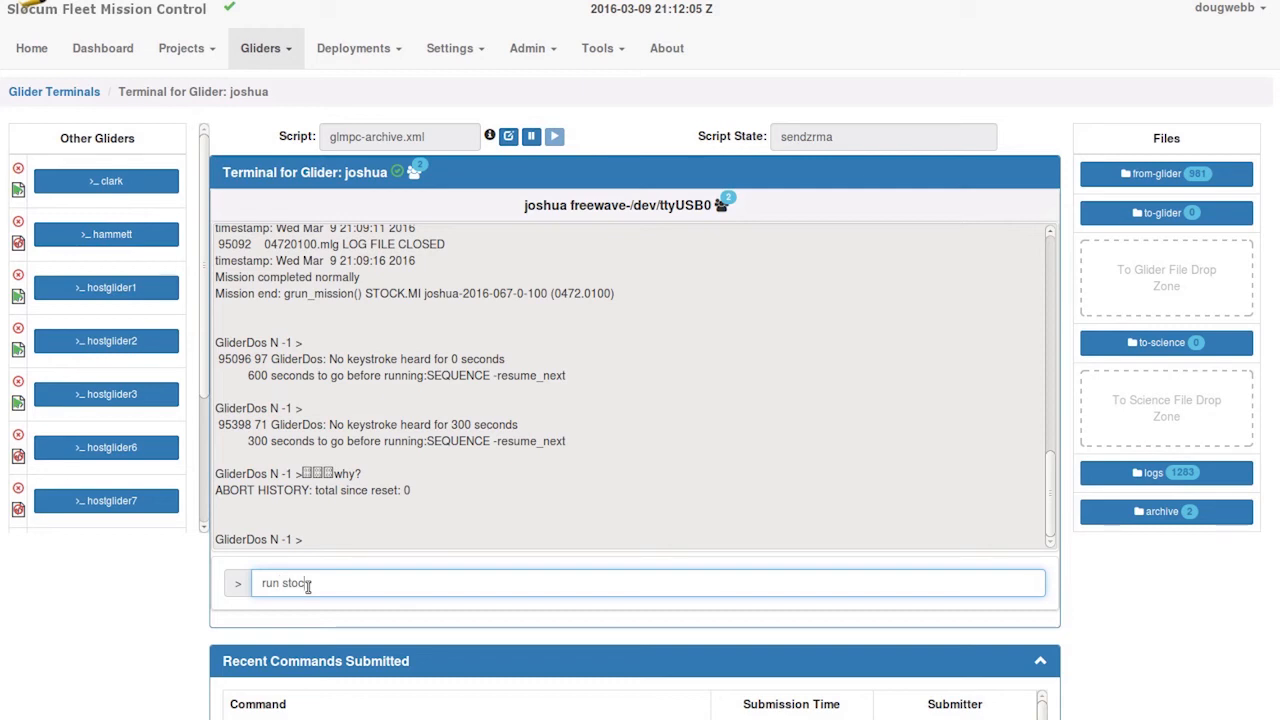
{"action": "key", "text": "Return"}
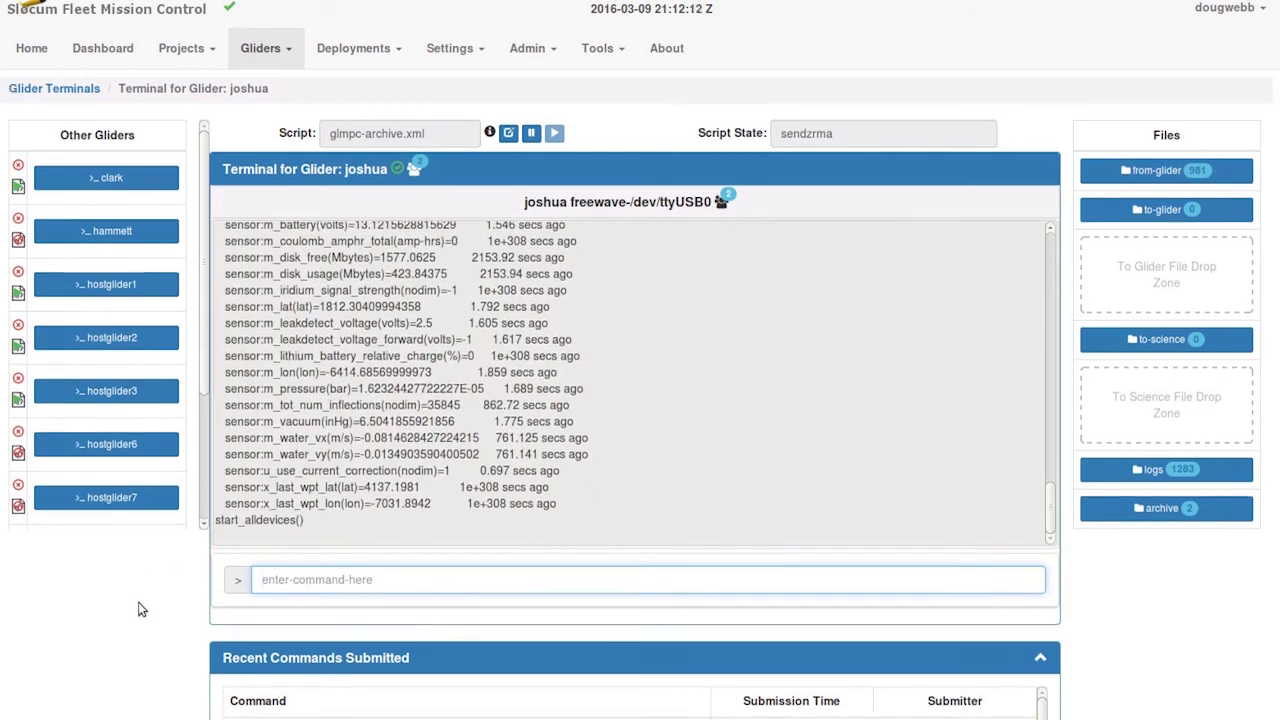
{"action": "scroll", "scroll_direction": "down", "scroll_amount": 3}
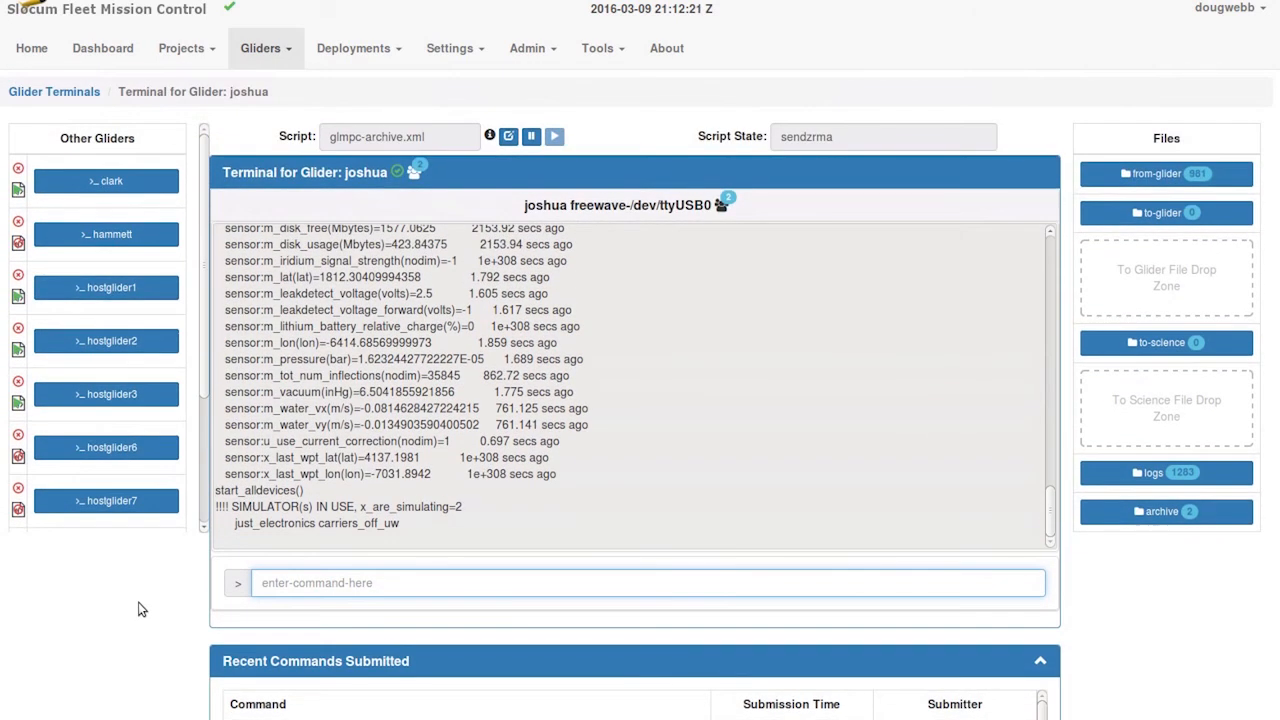
{"action": "mouse_move", "coordinate": [414, 170]}
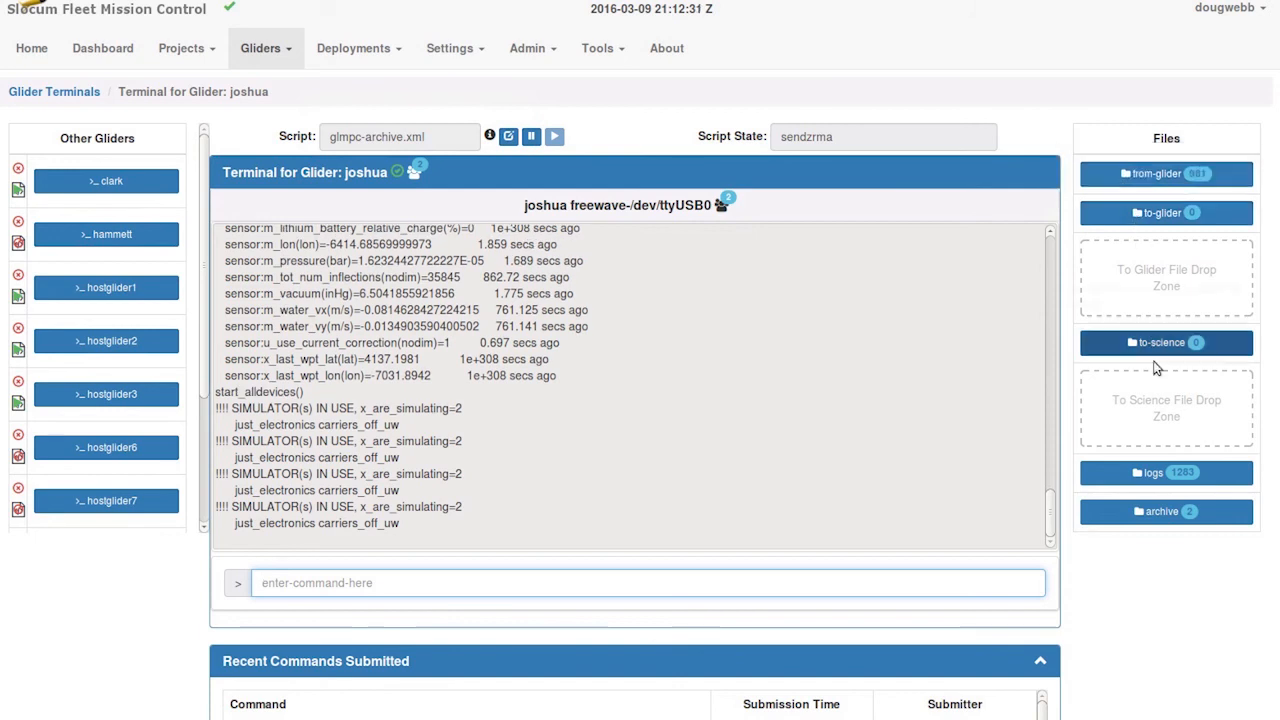
{"action": "left_click", "coordinate": [1166, 472]}
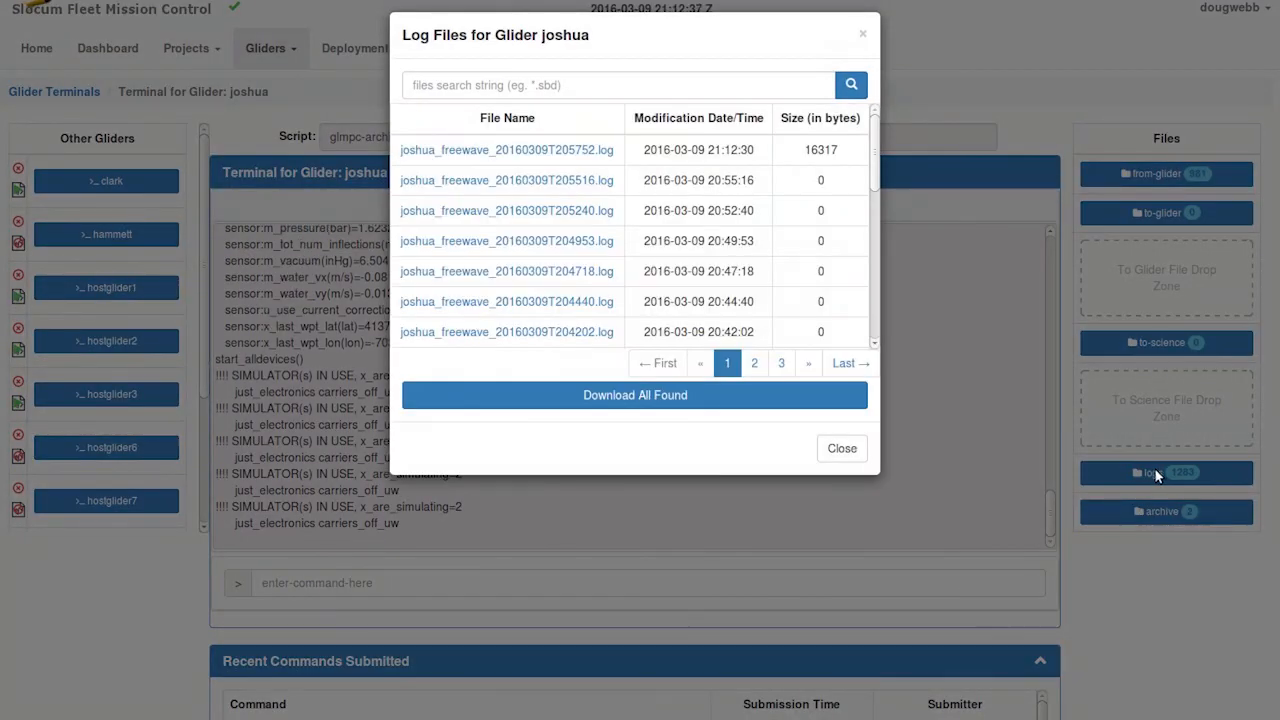
{"action": "mouse_move", "coordinate": [840, 448]}
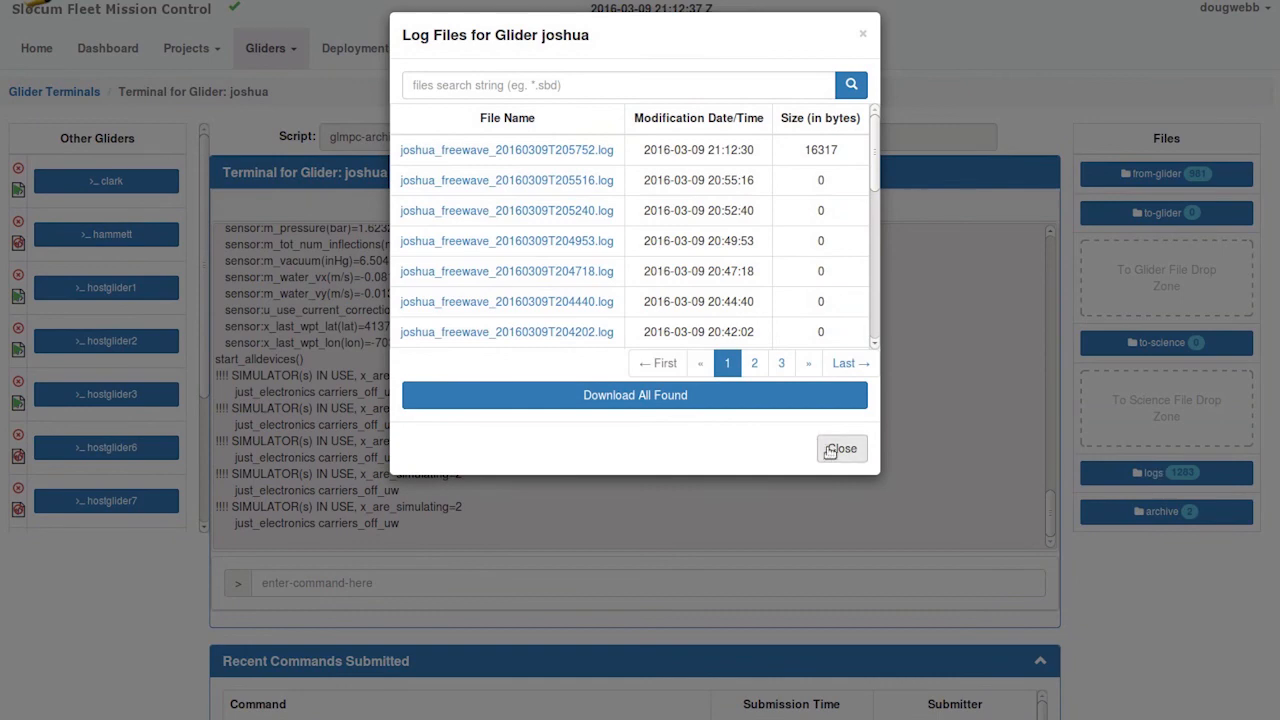